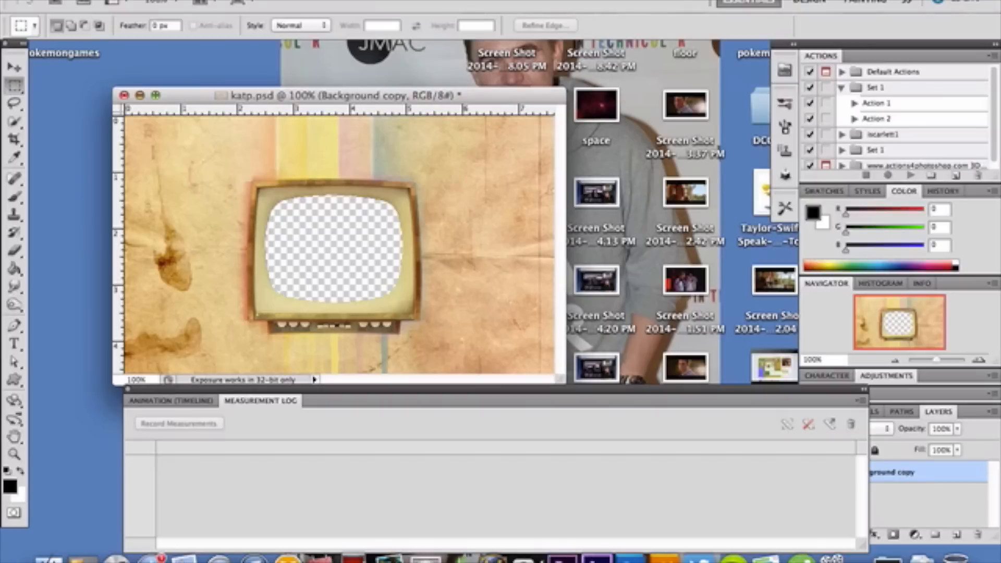
Step: Start Video Frames to Layers and pick superd.mov from the Desktop folder
{"action": "left_click", "coordinate": [19, 4]}
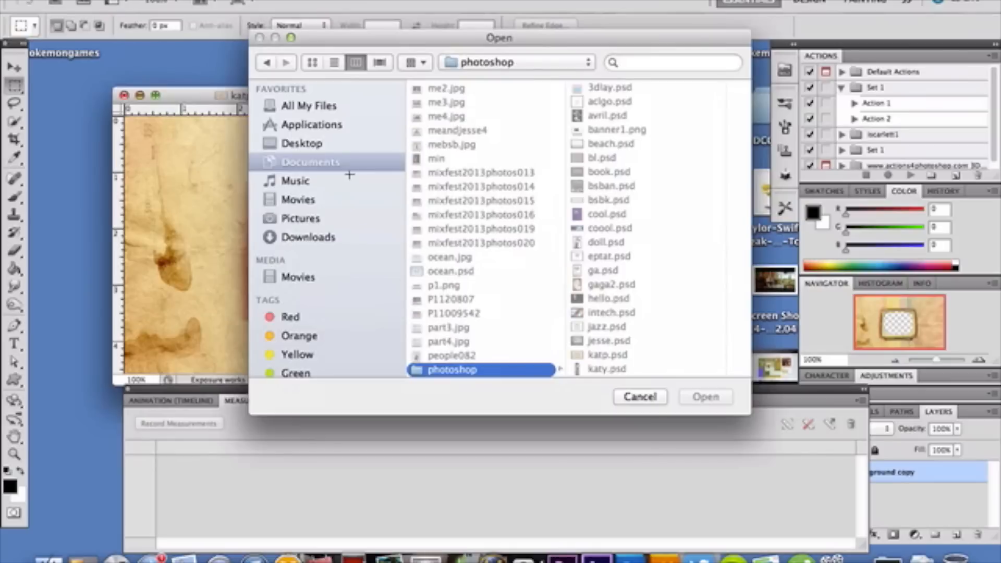
{"action": "mouse_move", "coordinate": [328, 143]}
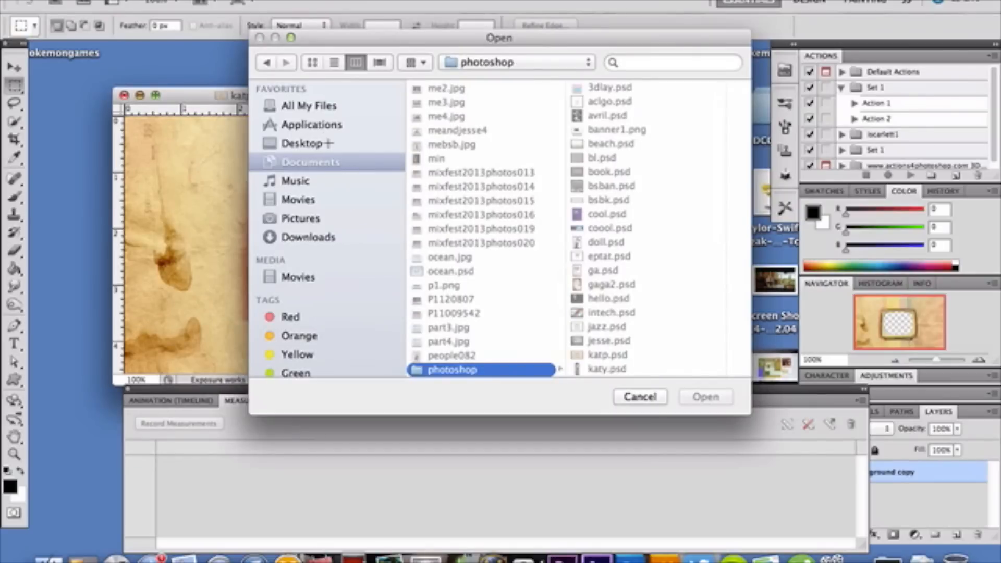
{"action": "left_click", "coordinate": [303, 143]}
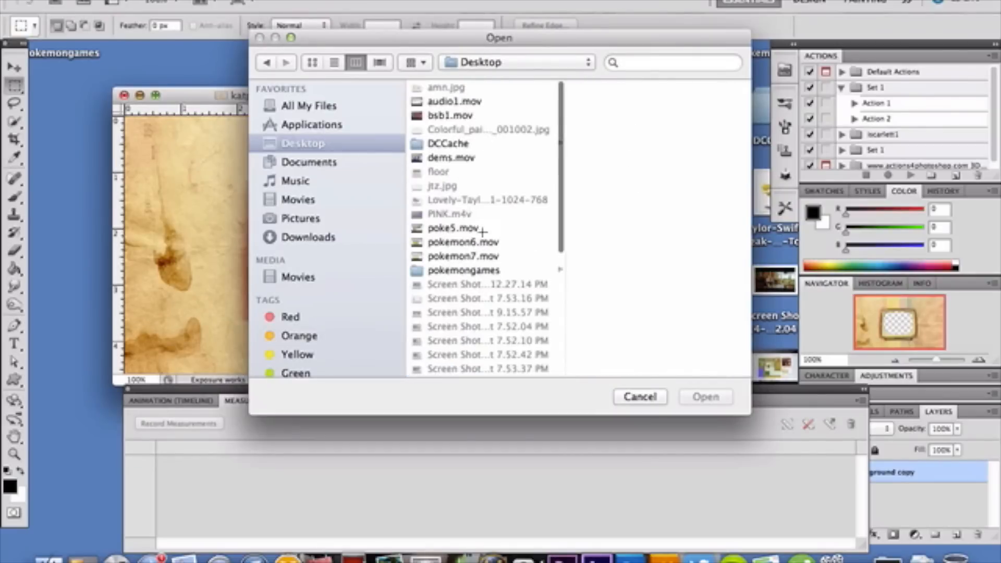
{"action": "left_click", "coordinate": [454, 328]}
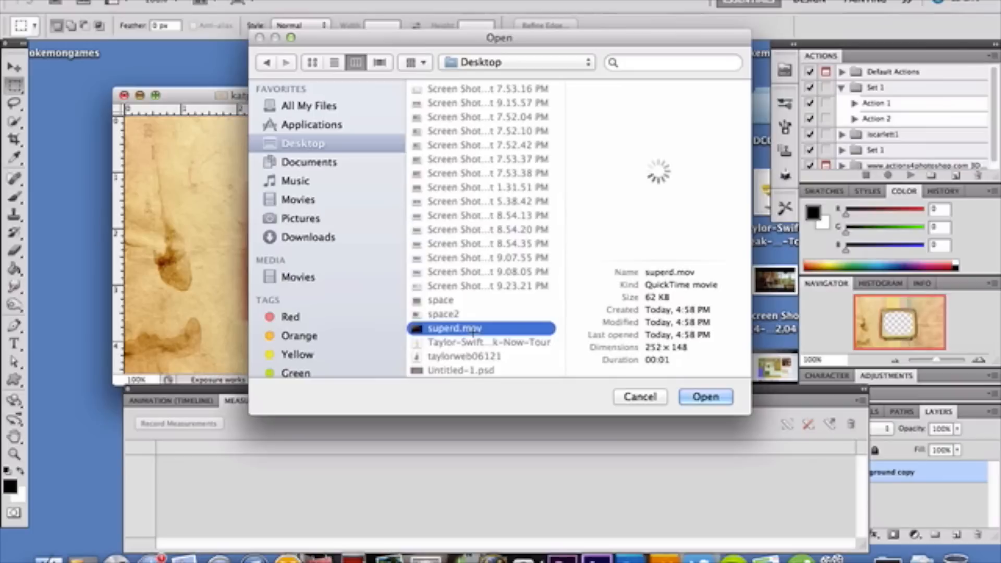
Step: Import the whole superd.mov clip into Untitled-1 as frame-animation layers
{"action": "left_click", "coordinate": [705, 397]}
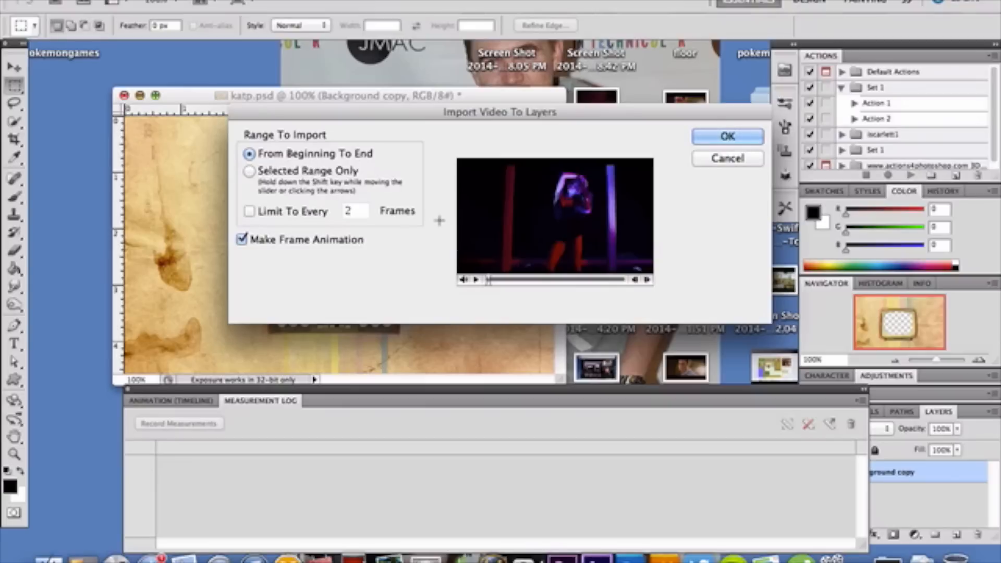
{"action": "mouse_move", "coordinate": [539, 220]}
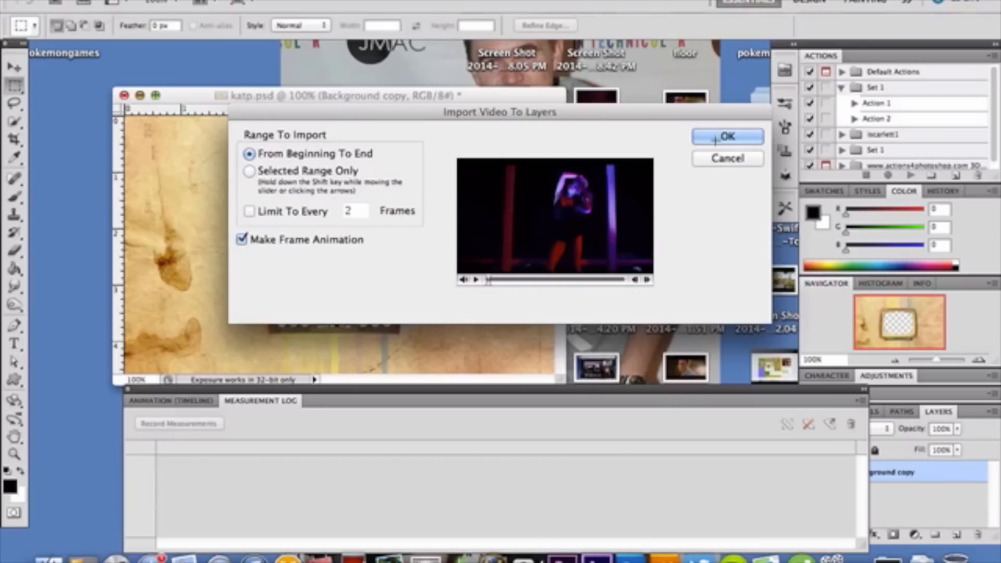
{"action": "left_click", "coordinate": [727, 136]}
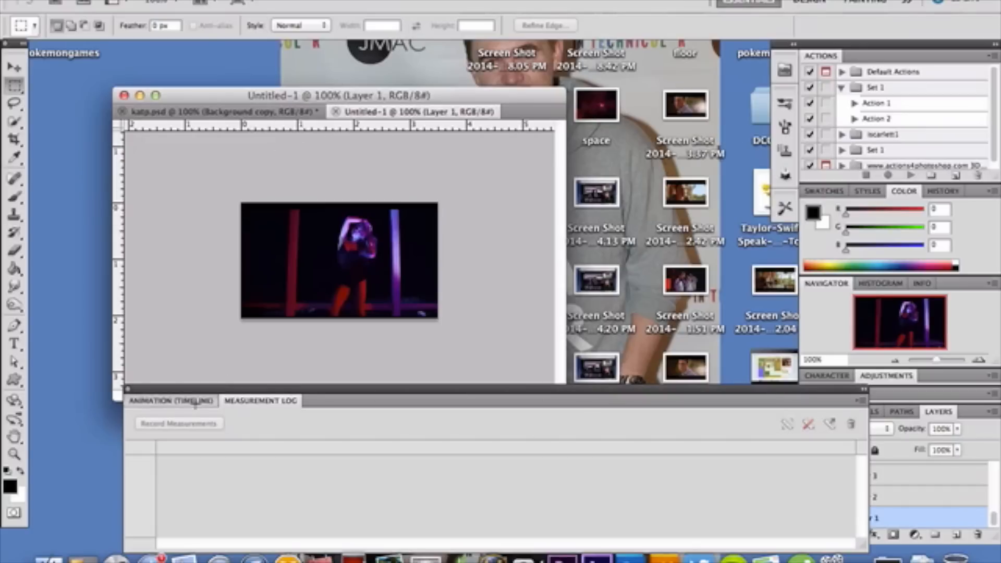
Step: Show the Animation panel and confirm katp.psd is 550 by 330 pixels
{"action": "left_click", "coordinate": [170, 401]}
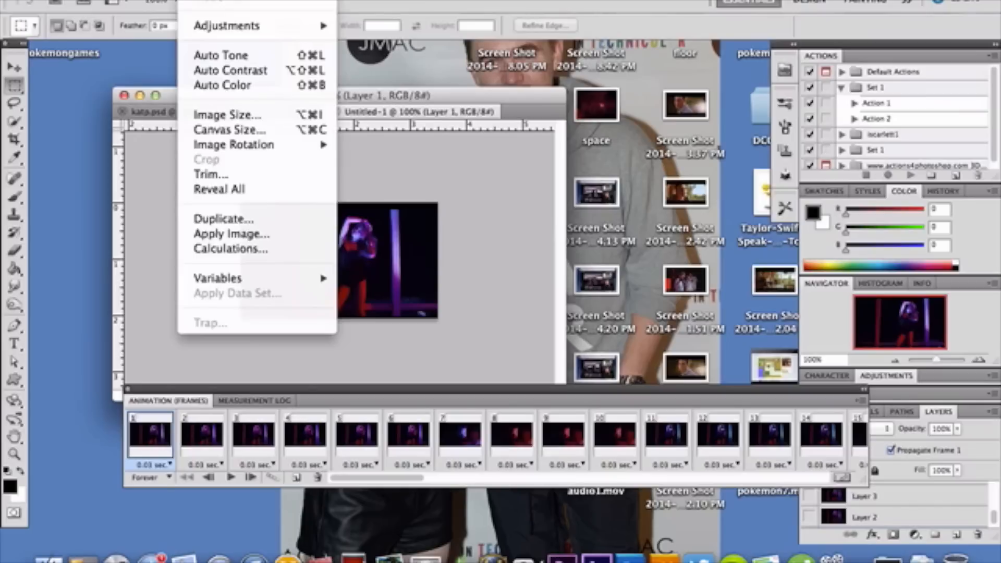
{"action": "mouse_move", "coordinate": [228, 129]}
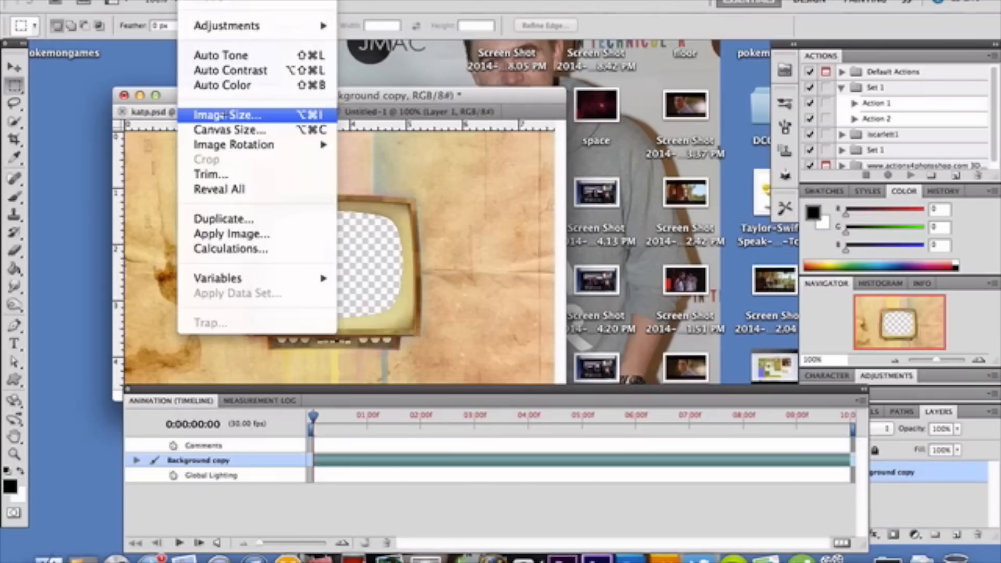
{"action": "left_click", "coordinate": [226, 115]}
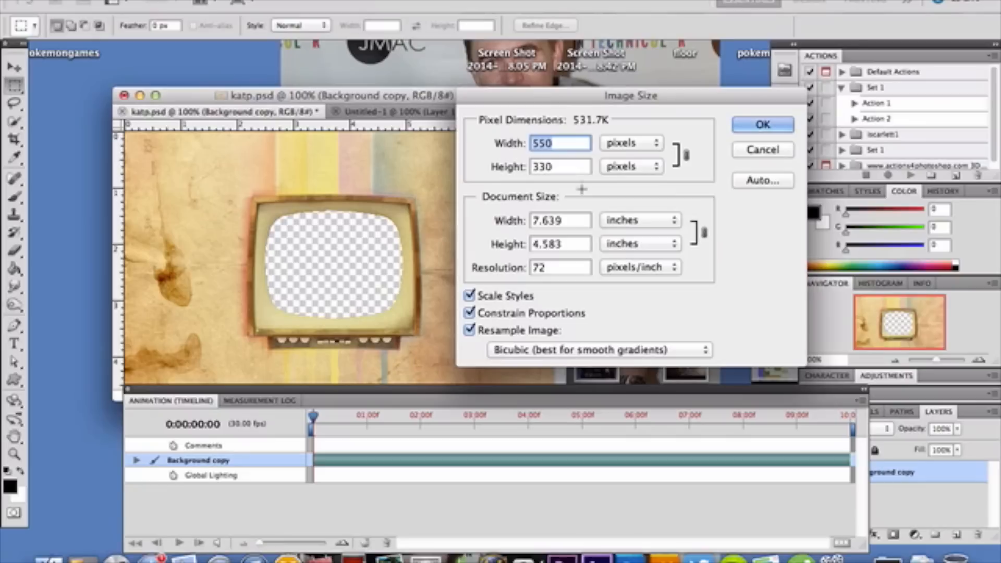
{"action": "left_click", "coordinate": [762, 124]}
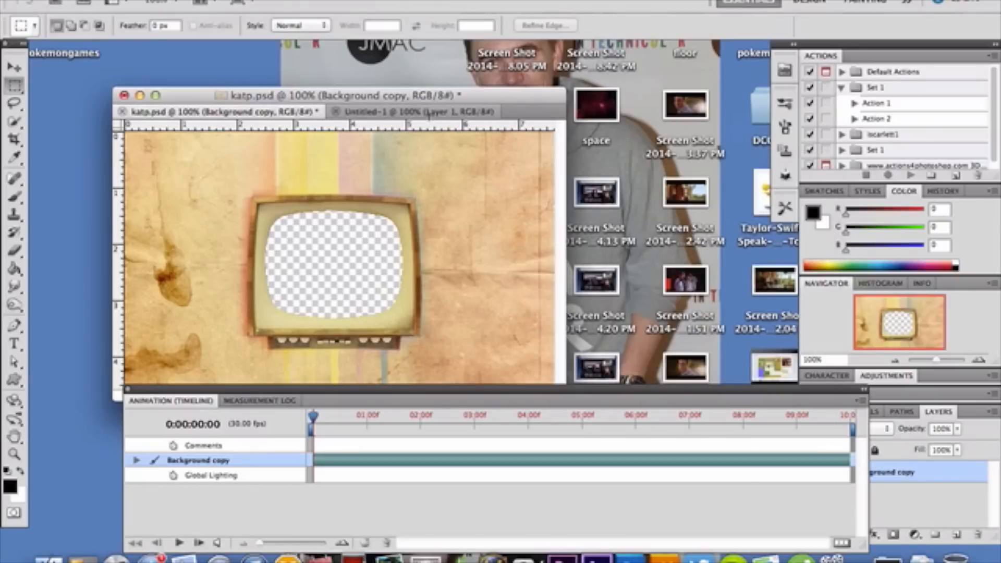
Step: Set the Untitled-1 canvas size to 550 by 330 pixels
{"action": "left_click", "coordinate": [405, 112]}
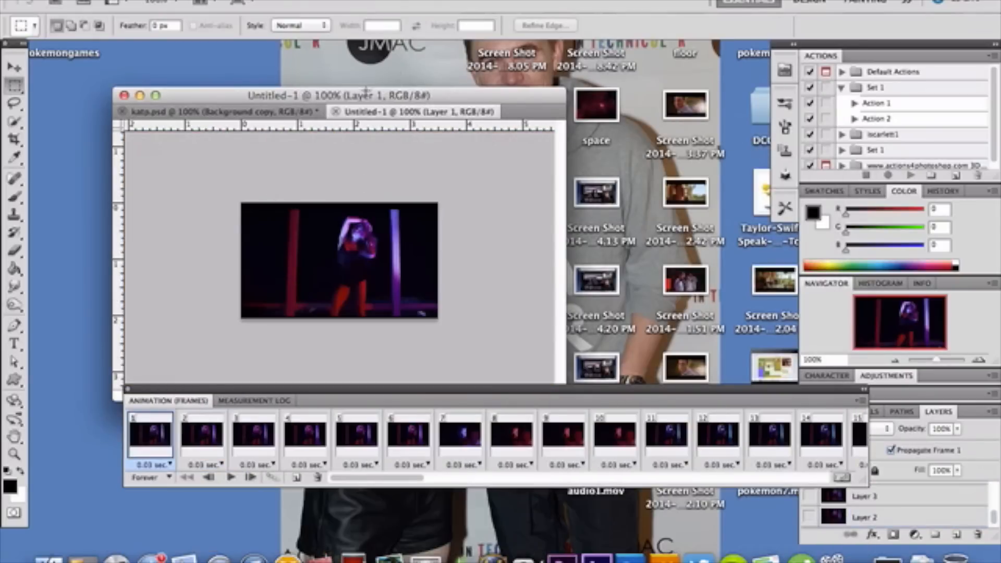
{"action": "left_click", "coordinate": [240, 5]}
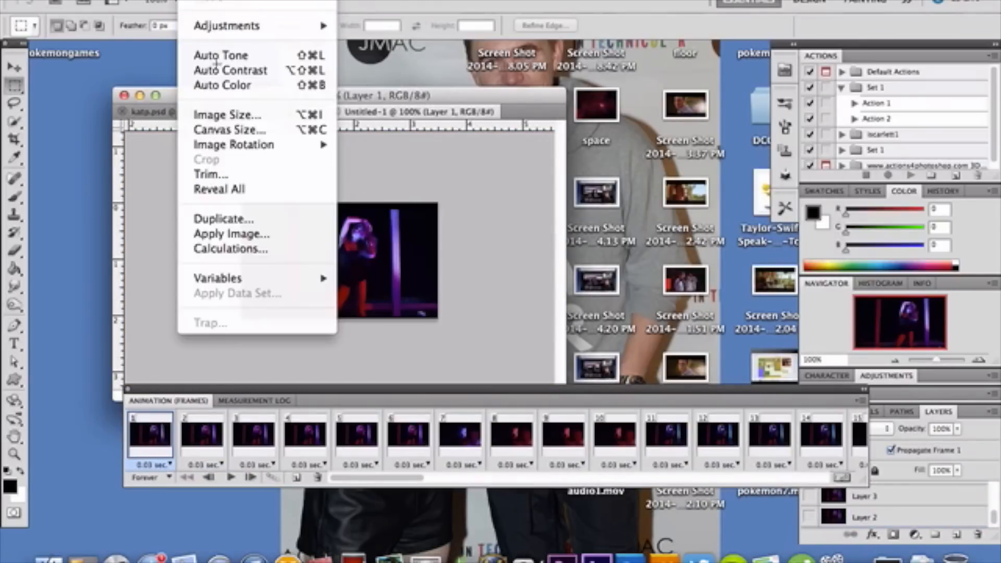
{"action": "left_click", "coordinate": [229, 129]}
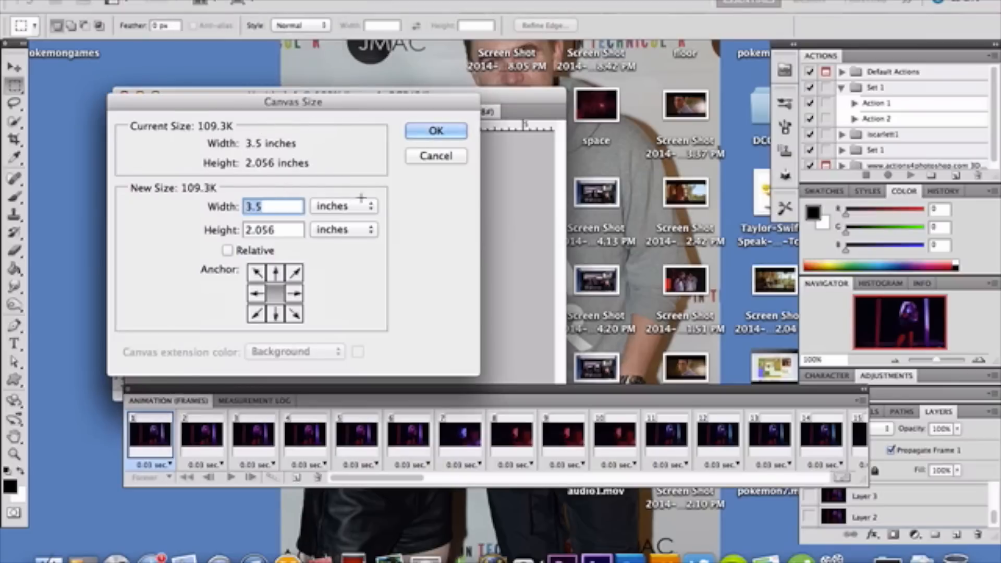
{"action": "left_click", "coordinate": [343, 205]}
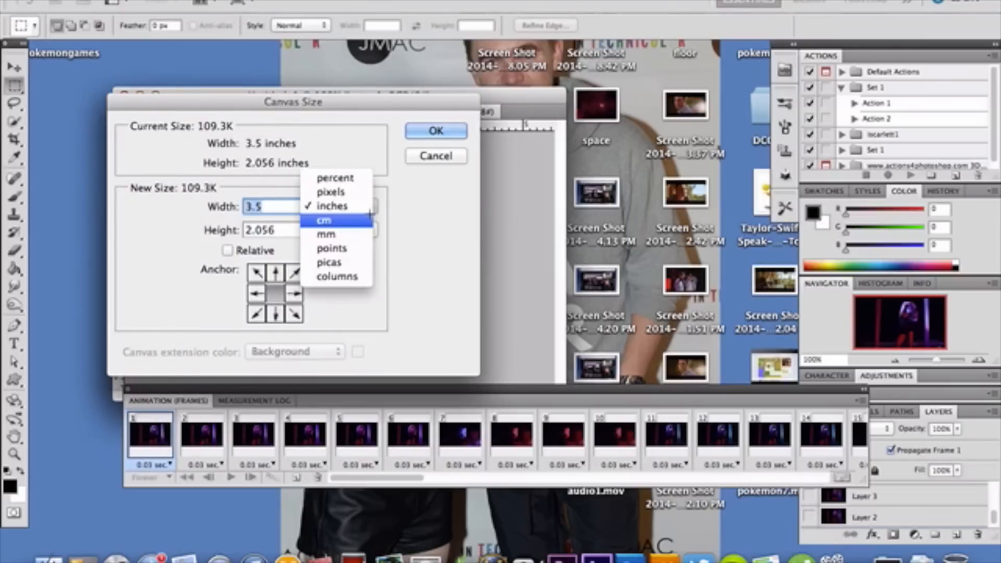
{"action": "left_click", "coordinate": [331, 192]}
{"action": "type", "text": "330"}
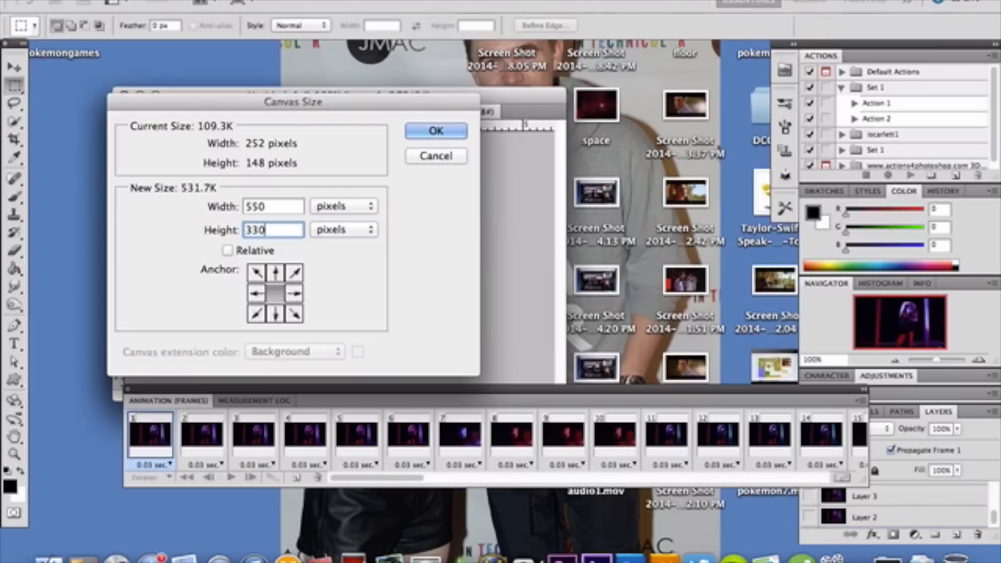
{"action": "left_click", "coordinate": [436, 131]}
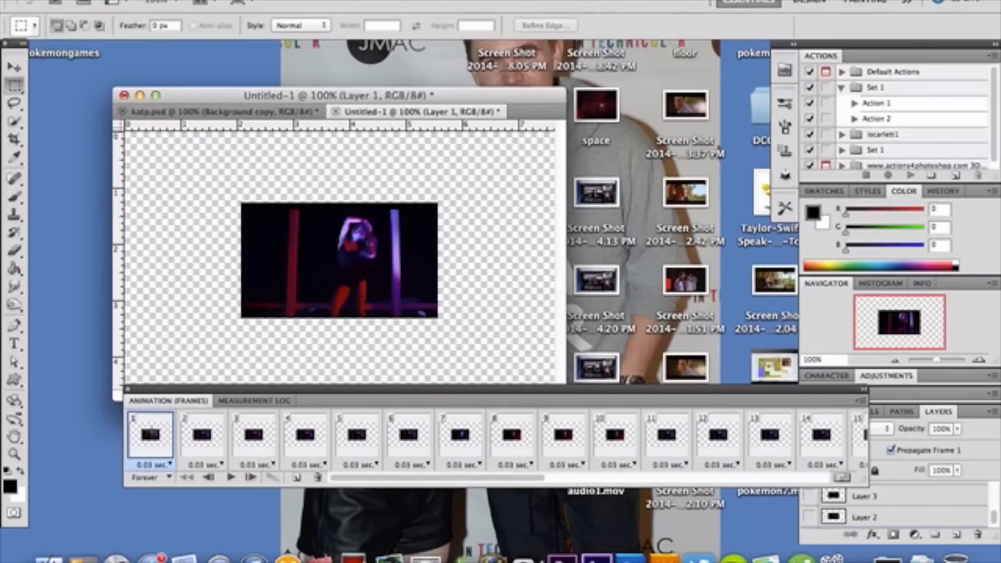
Step: Float Untitled-1 as its own window and add the TV-frame artwork as a layer
{"action": "left_click_drag", "start_coordinate": [338, 95], "coordinate": [334, 70]}
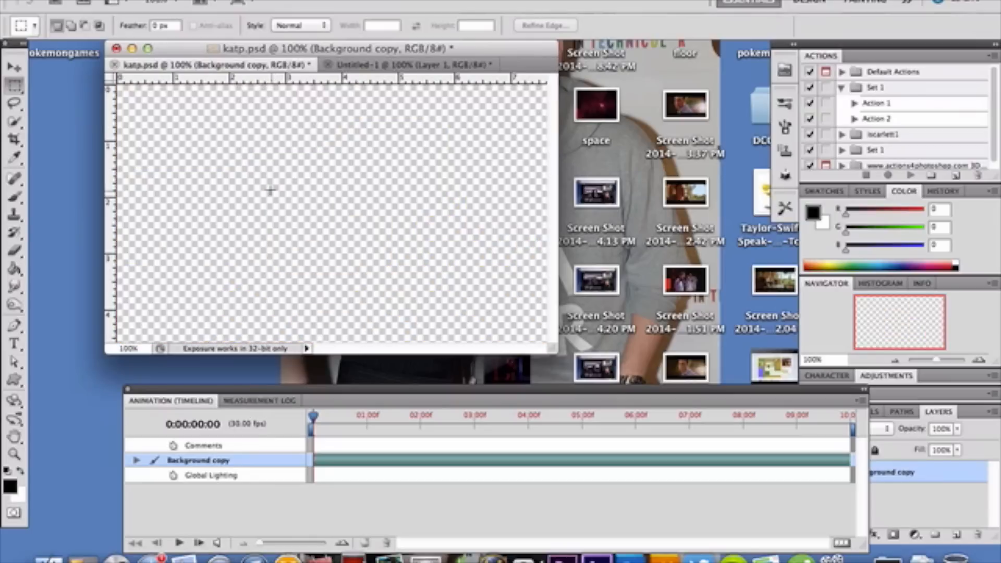
{"action": "mouse_move", "coordinate": [295, 149]}
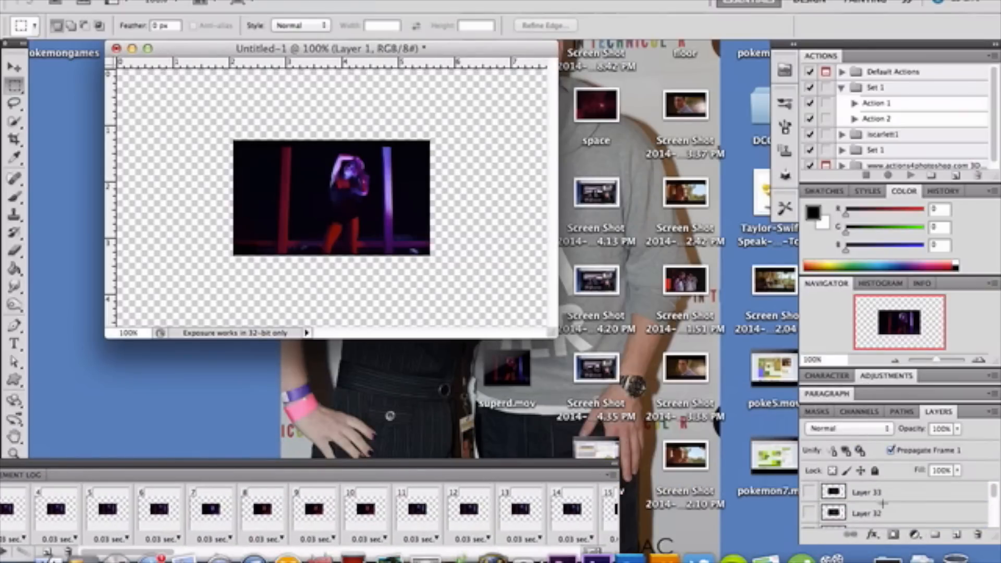
{"action": "left_click", "coordinate": [869, 491]}
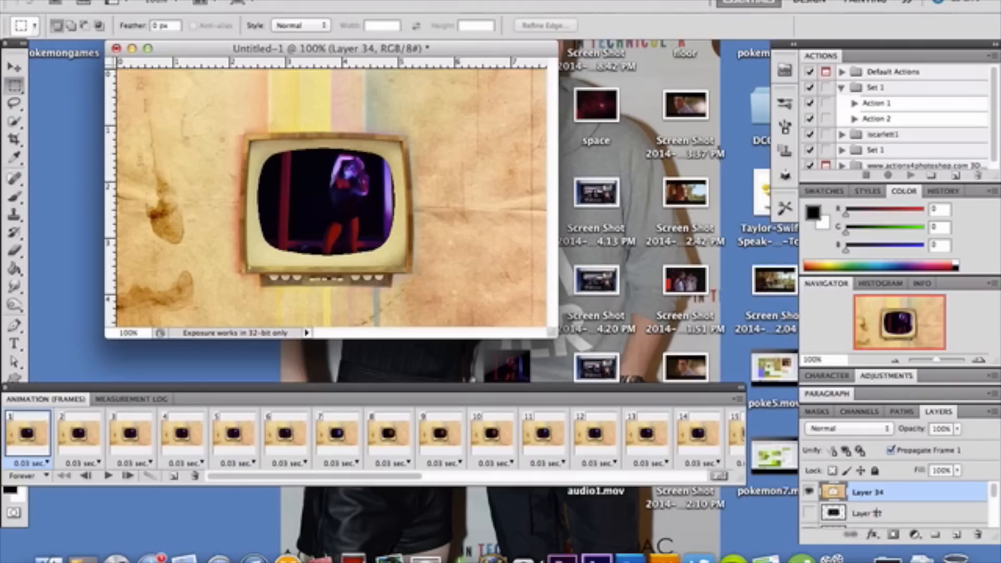
Step: Select all video frame layers from Layer 33 down to Layer 1
{"action": "left_click", "coordinate": [869, 513]}
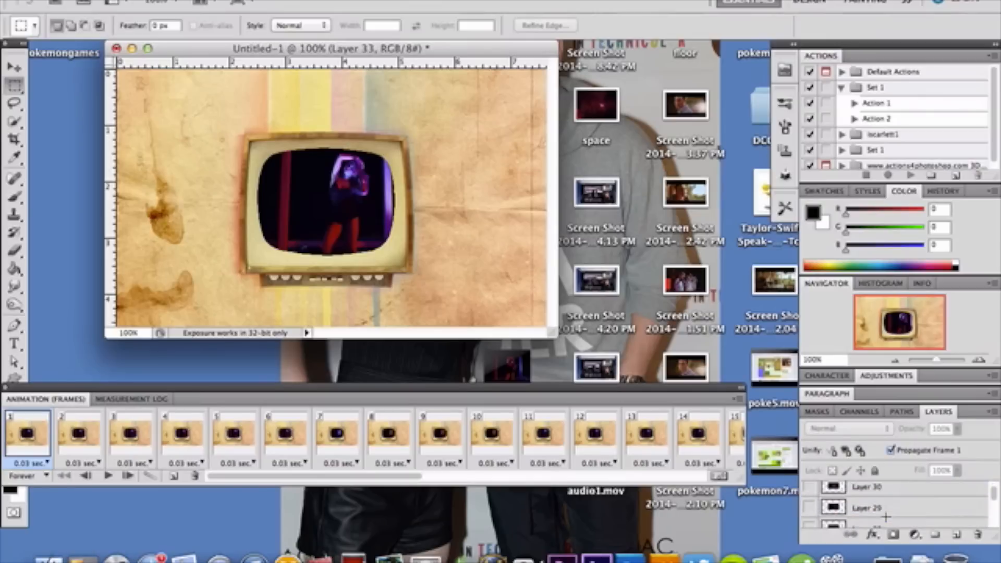
{"action": "scroll", "scroll_direction": "down", "scroll_amount": 3}
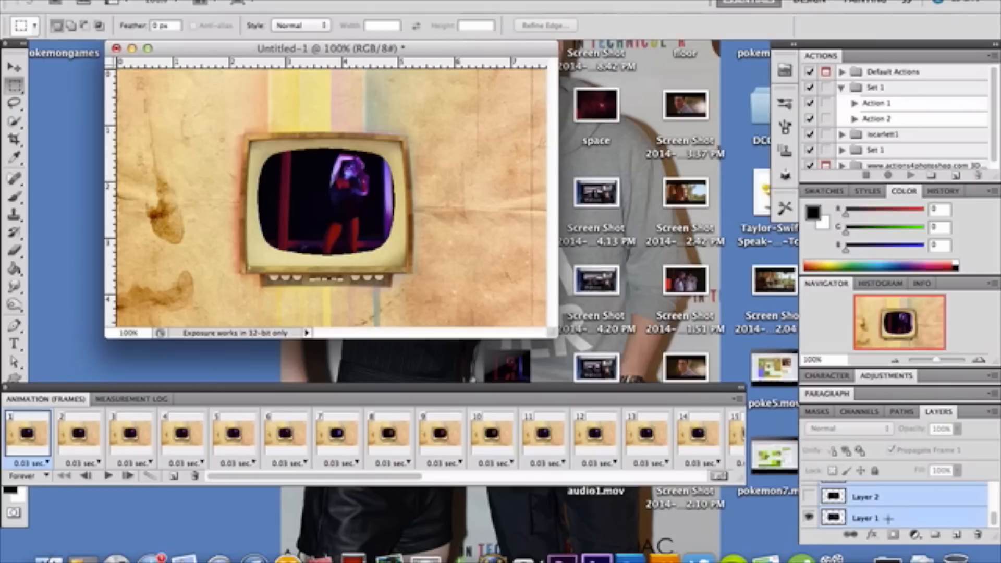
Step: Free-transform the video frames to sit inside the TV screen opening
{"action": "scroll", "scroll_direction": "down", "scroll_amount": 3}
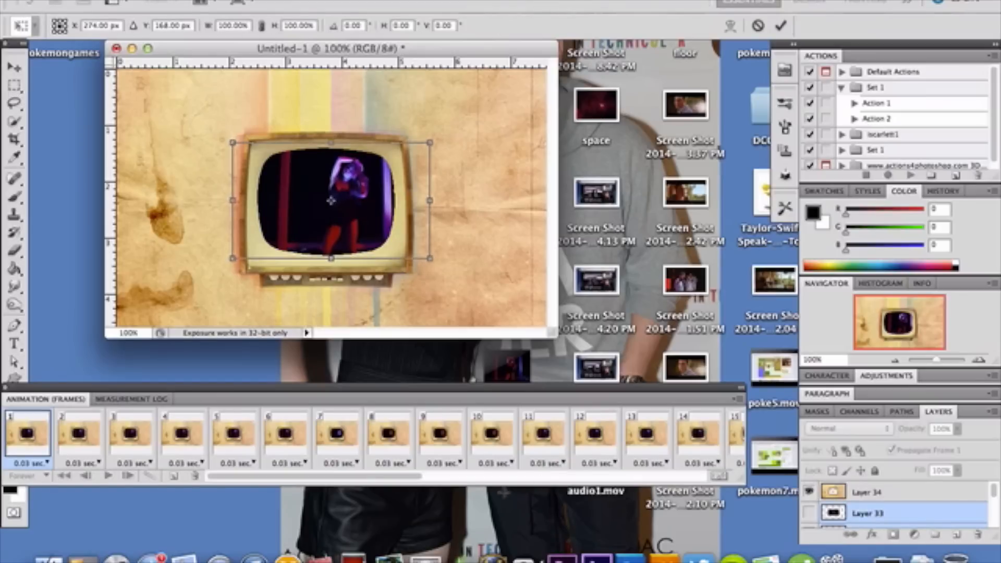
{"action": "left_click_drag", "start_coordinate": [330, 201], "coordinate": [322, 201]}
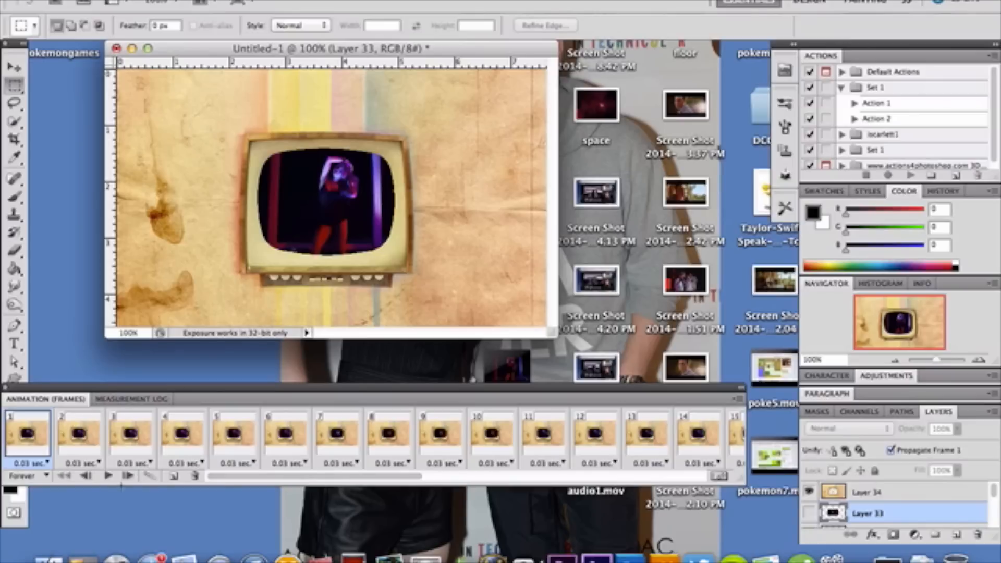
{"action": "left_click", "coordinate": [28, 476]}
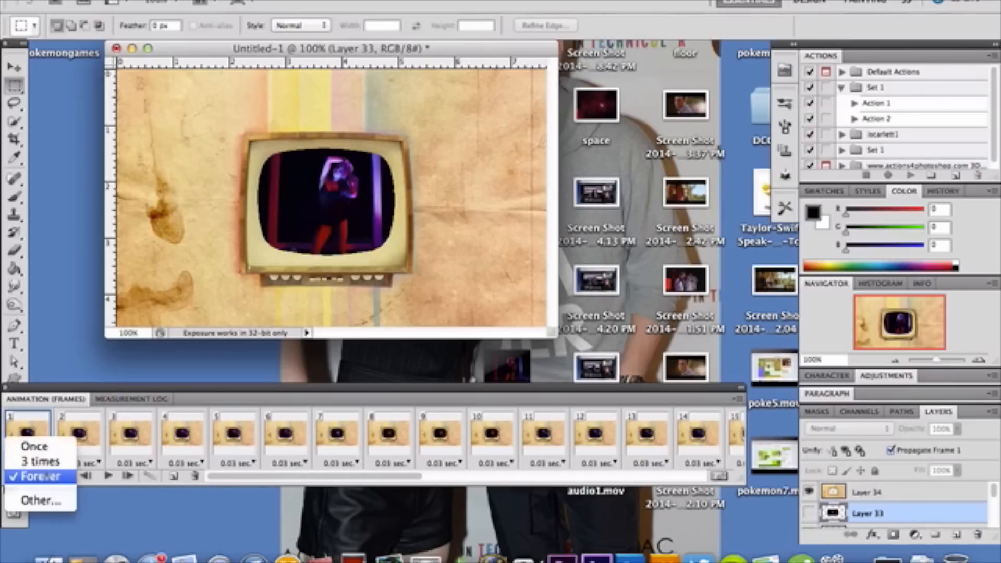
{"action": "left_click", "coordinate": [37, 475]}
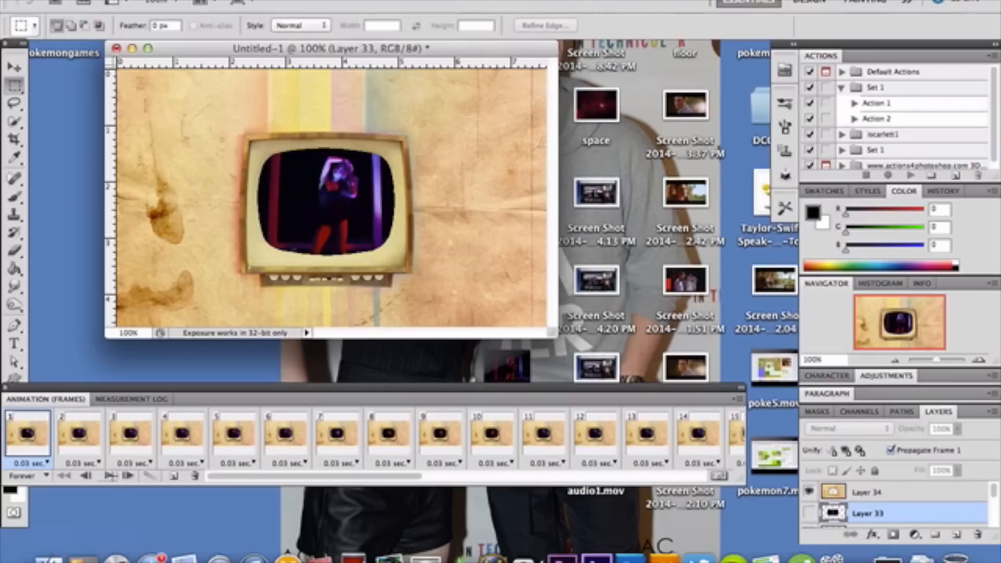
Step: Play the animation preview and stop it on frame 8
{"action": "left_click", "coordinate": [126, 476]}
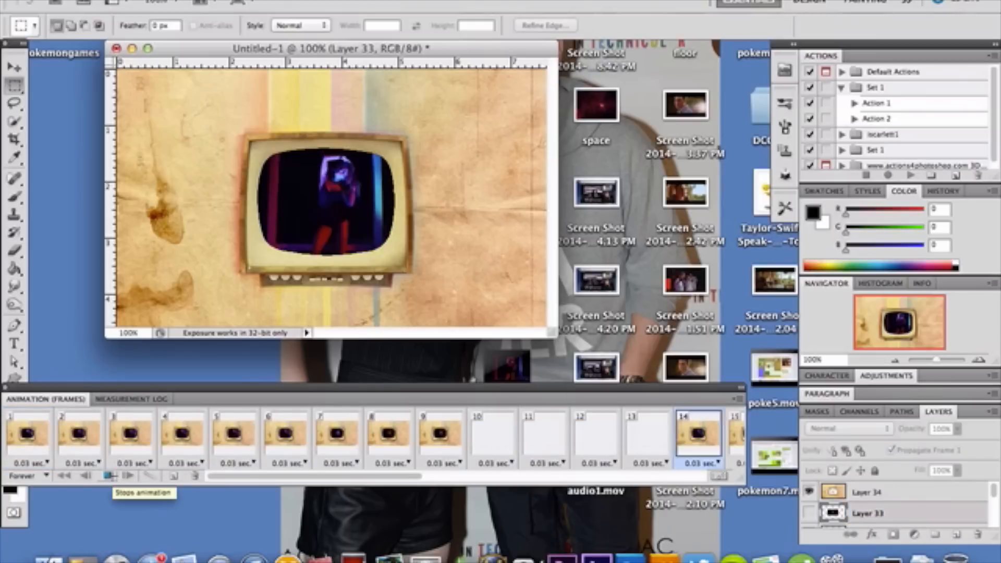
{"action": "left_click", "coordinate": [543, 433]}
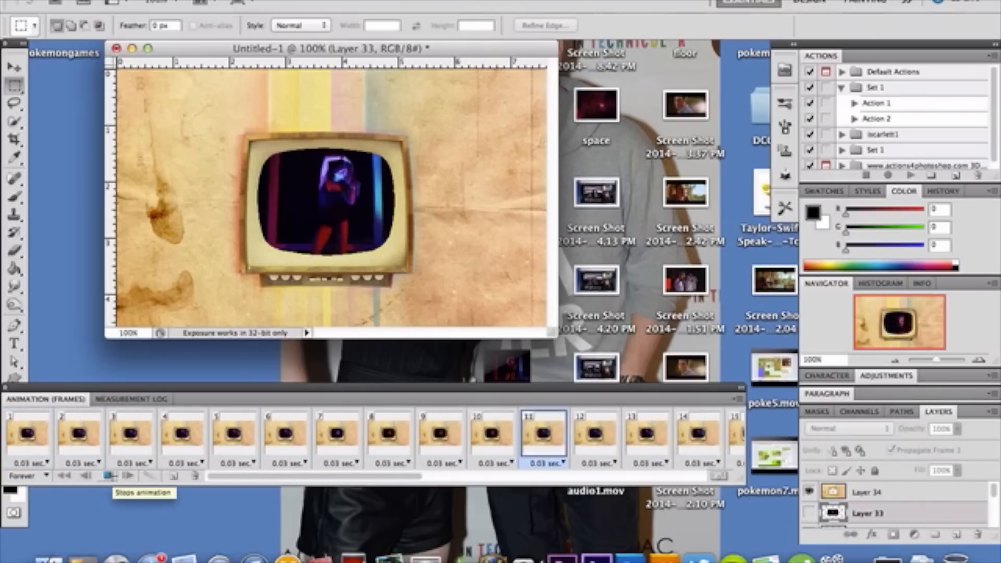
{"action": "left_click", "coordinate": [388, 433]}
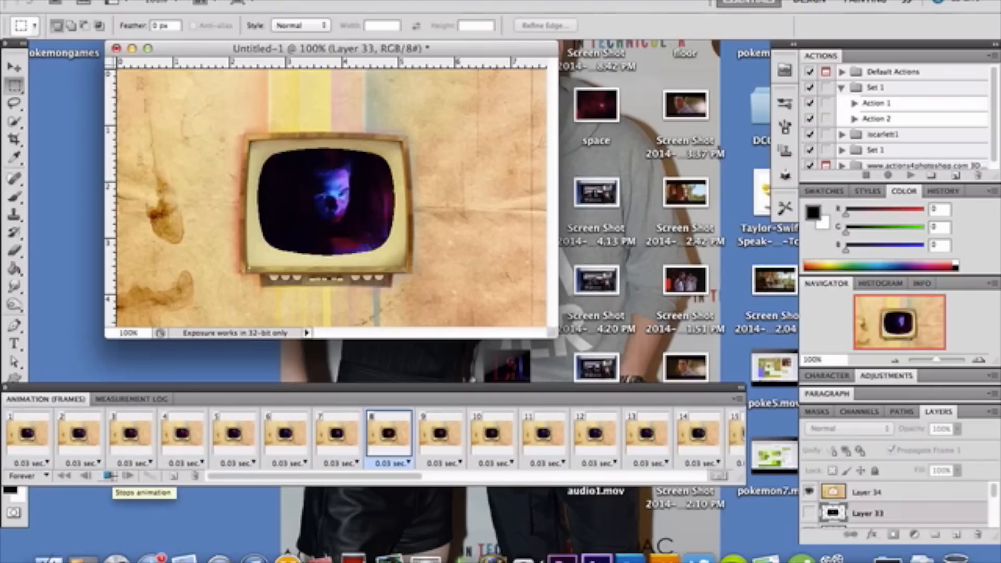
{"action": "left_click", "coordinate": [111, 476]}
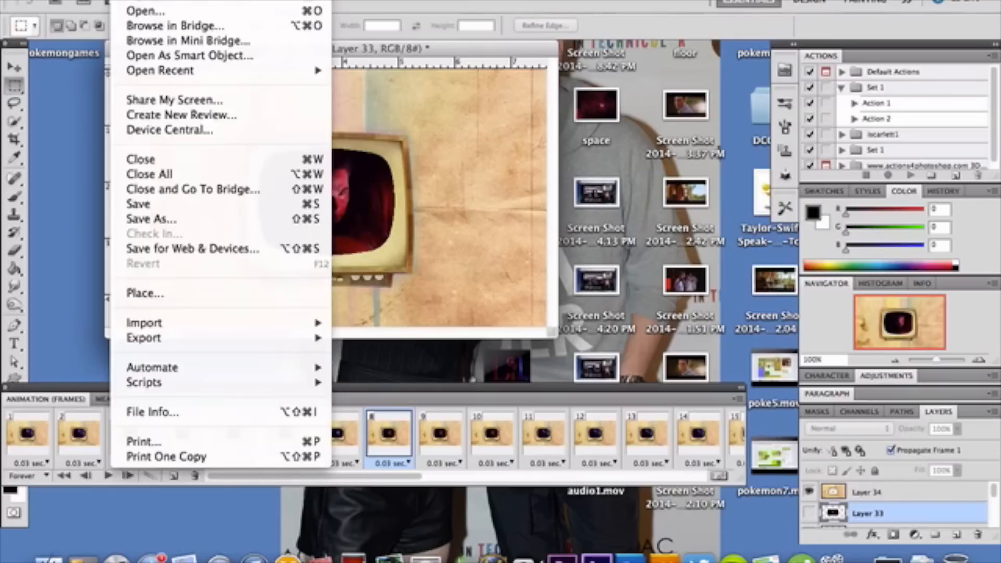
{"action": "mouse_move", "coordinate": [192, 248]}
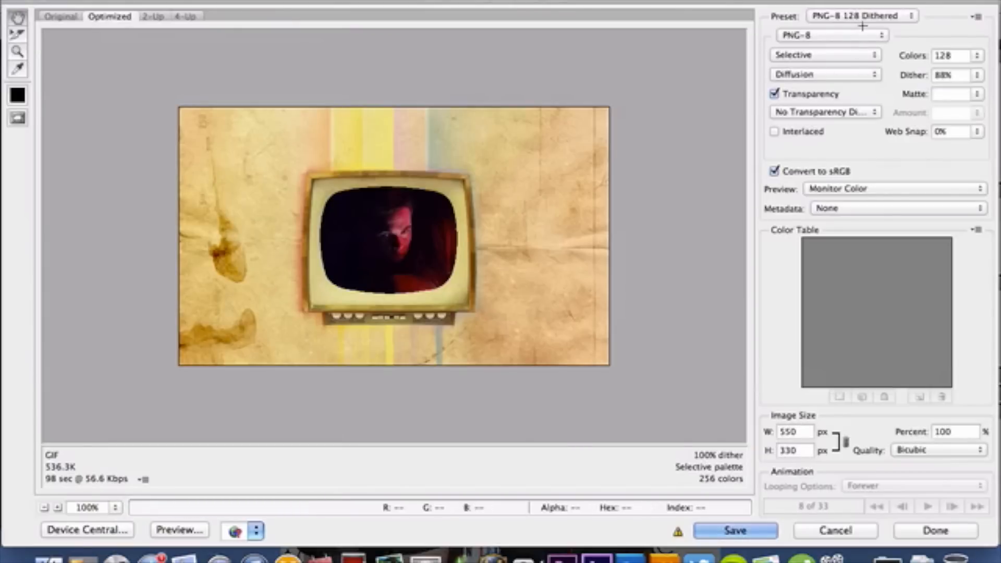
{"action": "mouse_move", "coordinate": [863, 16]}
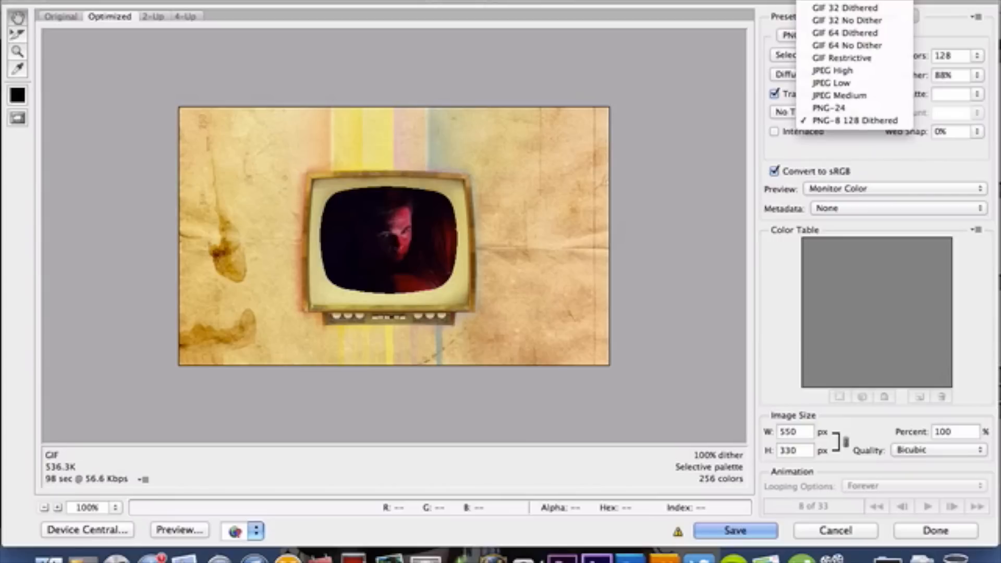
{"action": "mouse_move", "coordinate": [845, 7]}
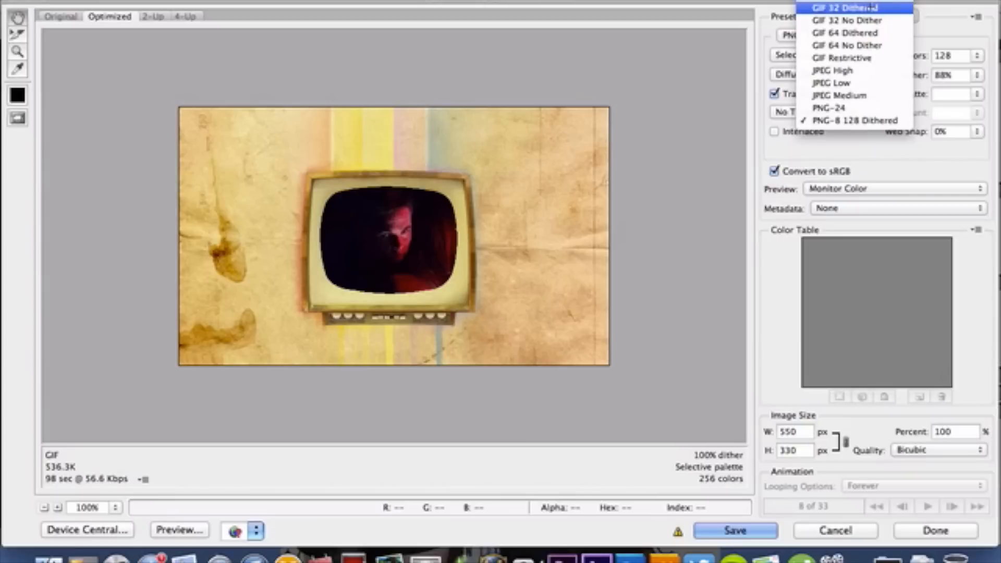
Step: Choose the GIF 32 Dithered preset in Save for Web, looping forever
{"action": "left_click", "coordinate": [846, 8]}
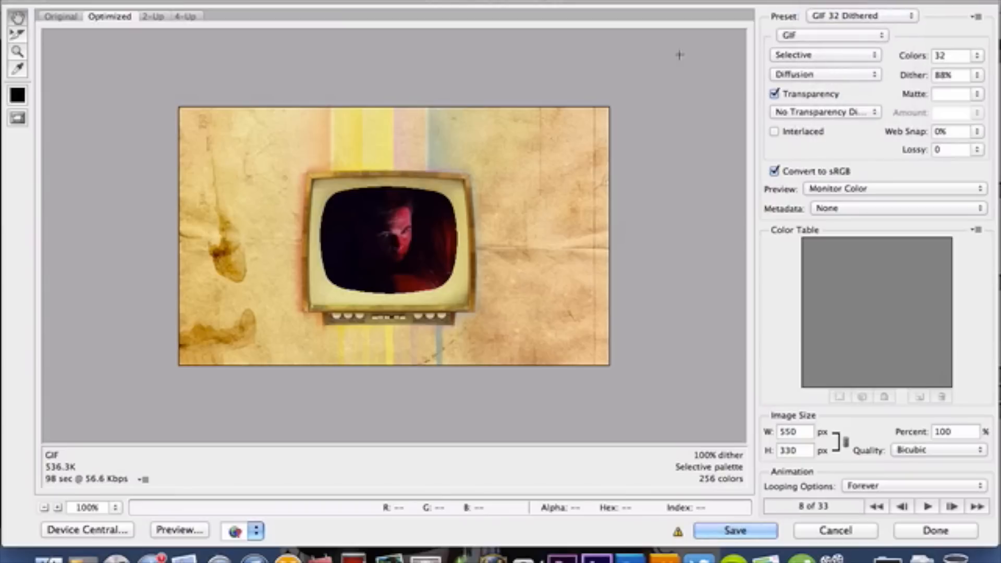
{"action": "mouse_move", "coordinate": [397, 304]}
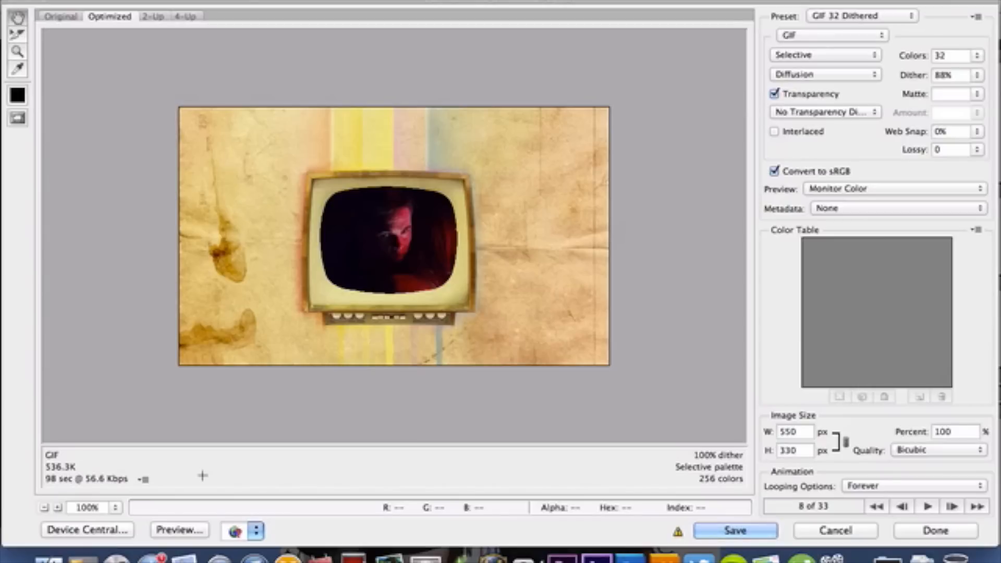
{"action": "mouse_move", "coordinate": [220, 471]}
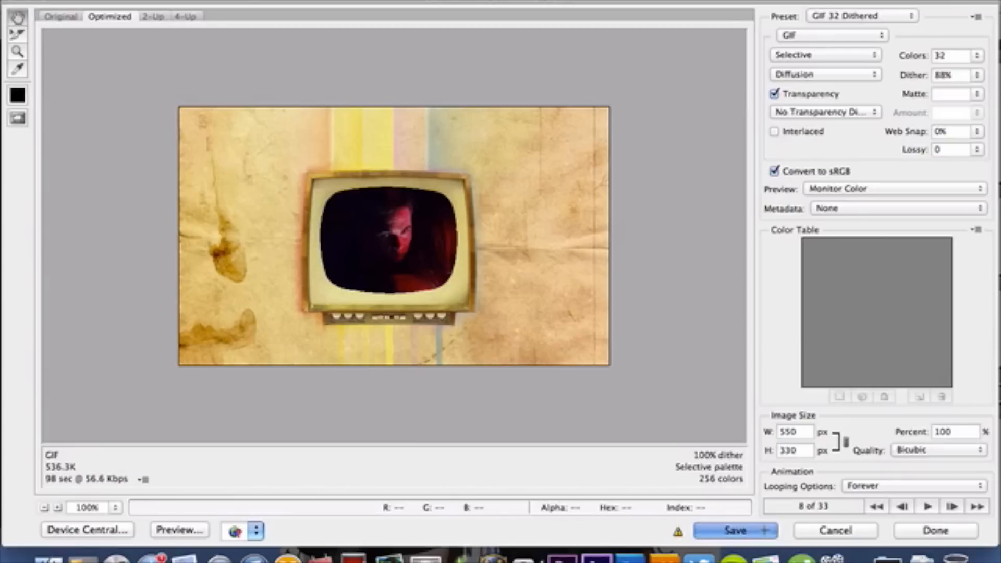
Step: Save the optimized animation as Untitled-1.gif
{"action": "left_click", "coordinate": [736, 531]}
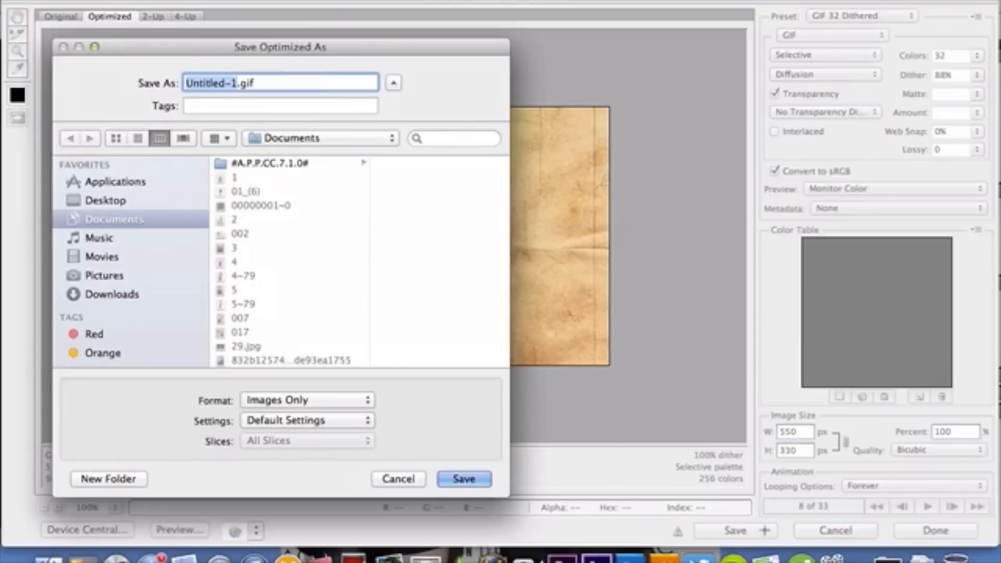
{"action": "mouse_move", "coordinate": [665, 556]}
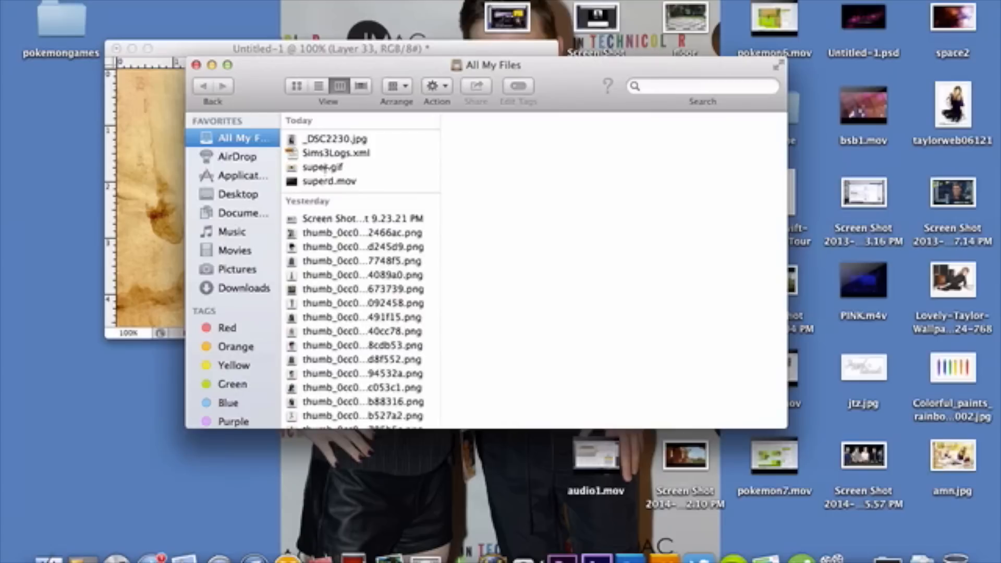
Step: Select super.gif in Finder to preview the exported 550 × 330 TV-frame animation
{"action": "left_click", "coordinate": [323, 167]}
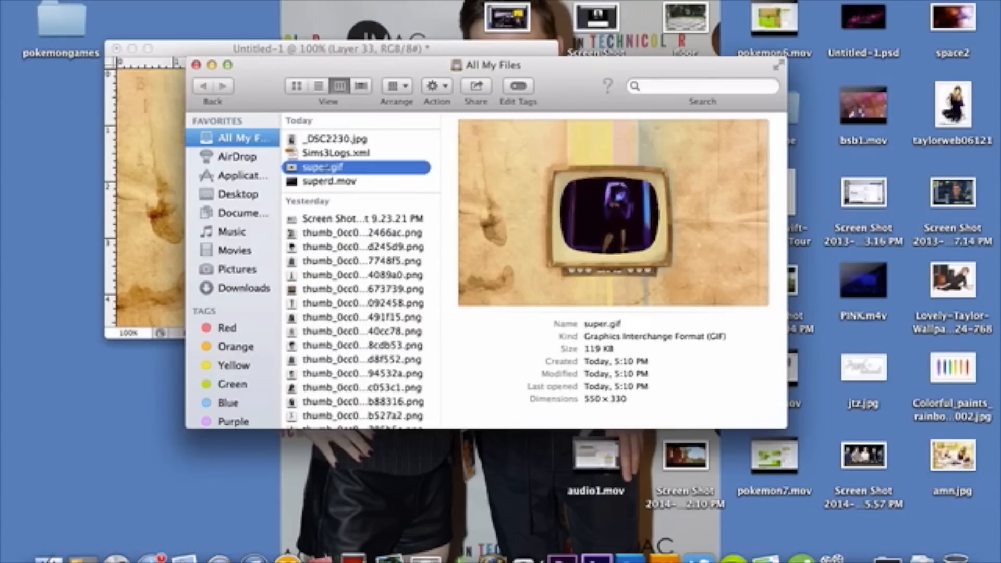